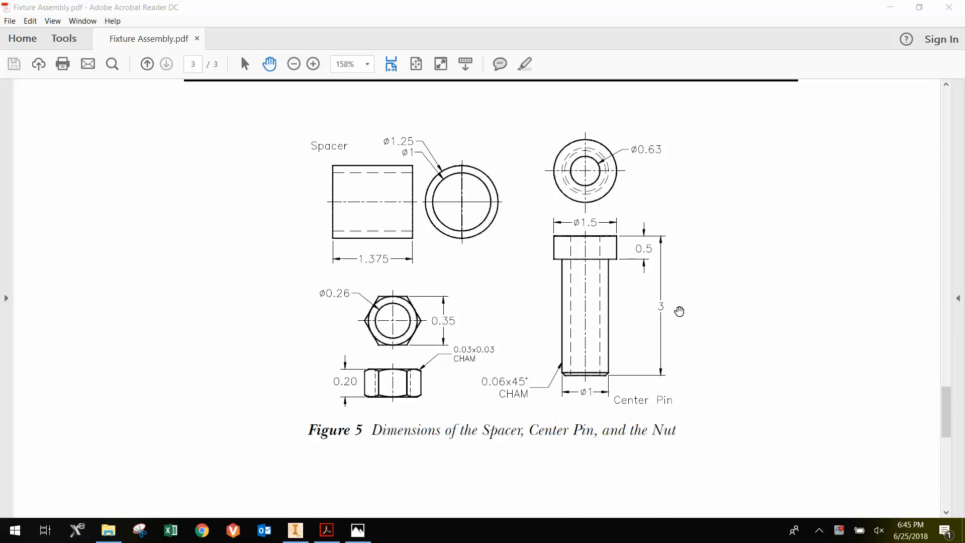
pyautogui.moveTo(657, 393)
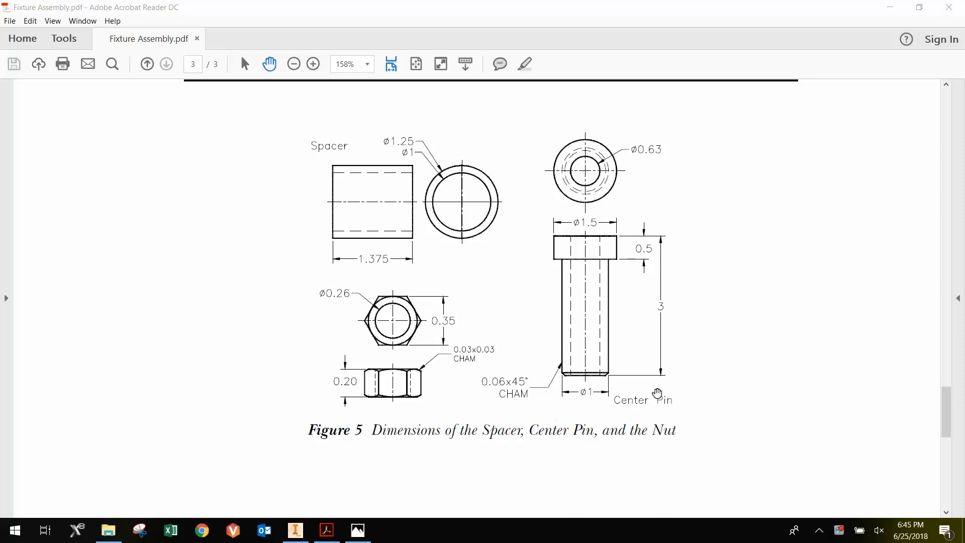
pyautogui.moveTo(582, 229)
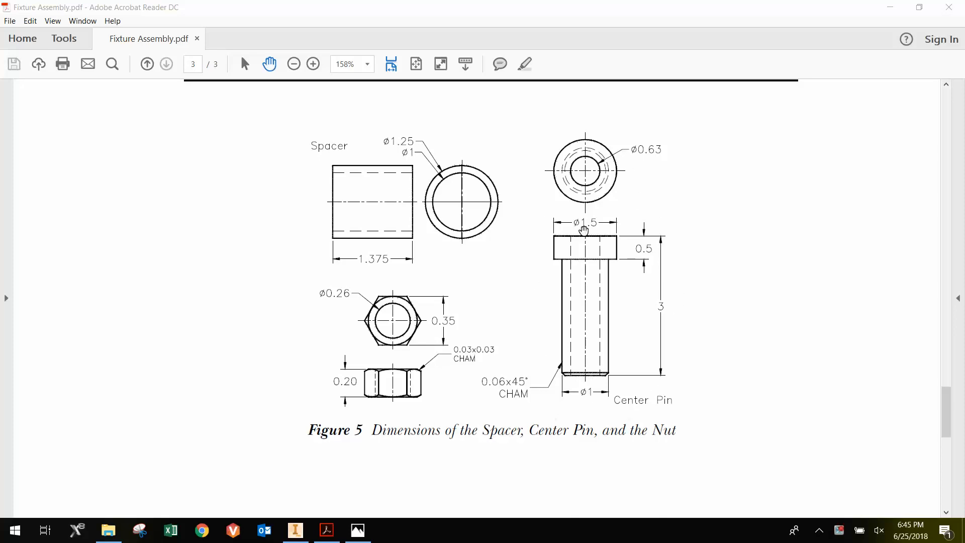
pyautogui.moveTo(668, 380)
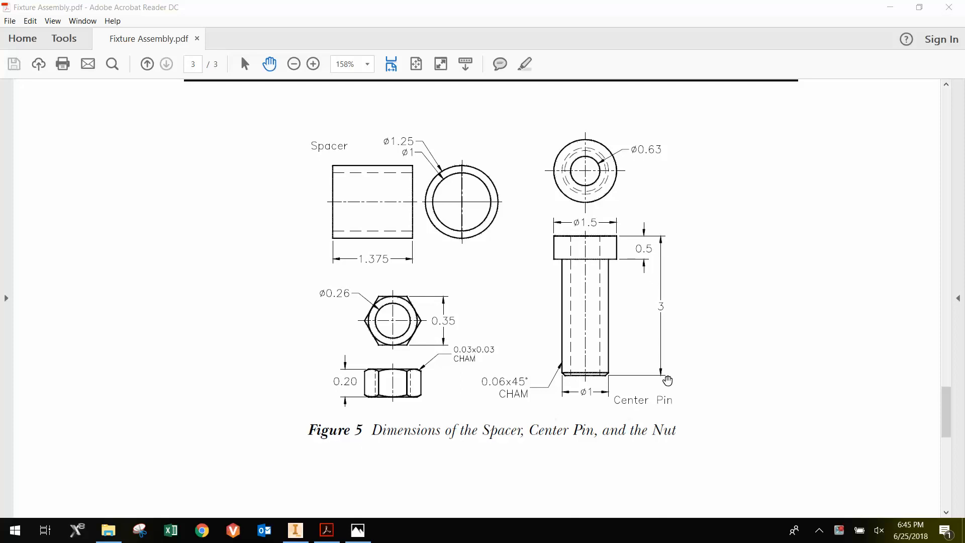
pyautogui.moveTo(610, 236)
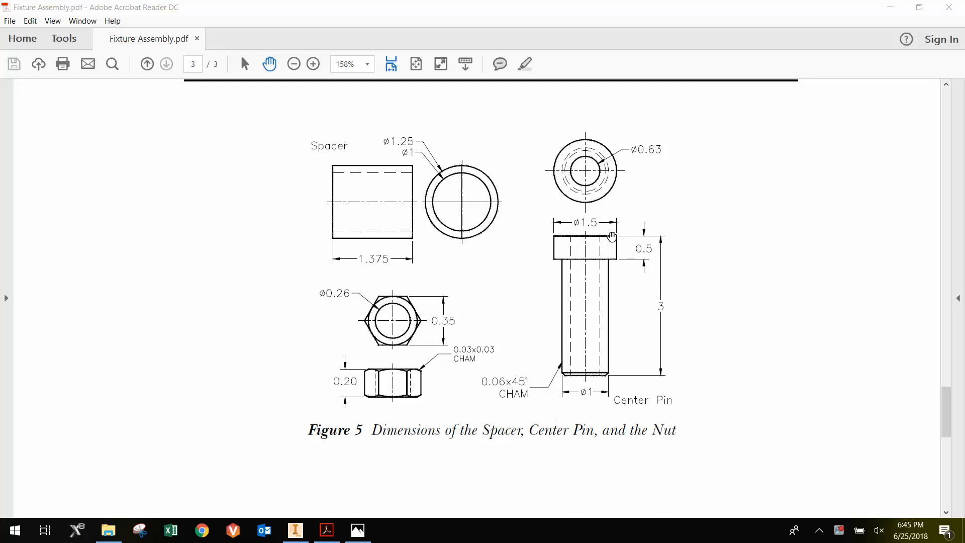
pyautogui.moveTo(569, 326)
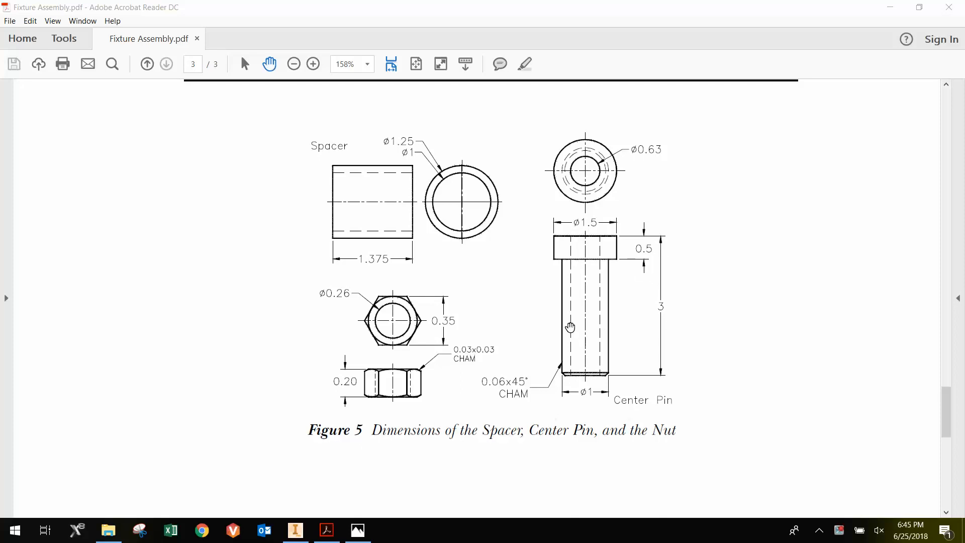
pyautogui.moveTo(606, 321)
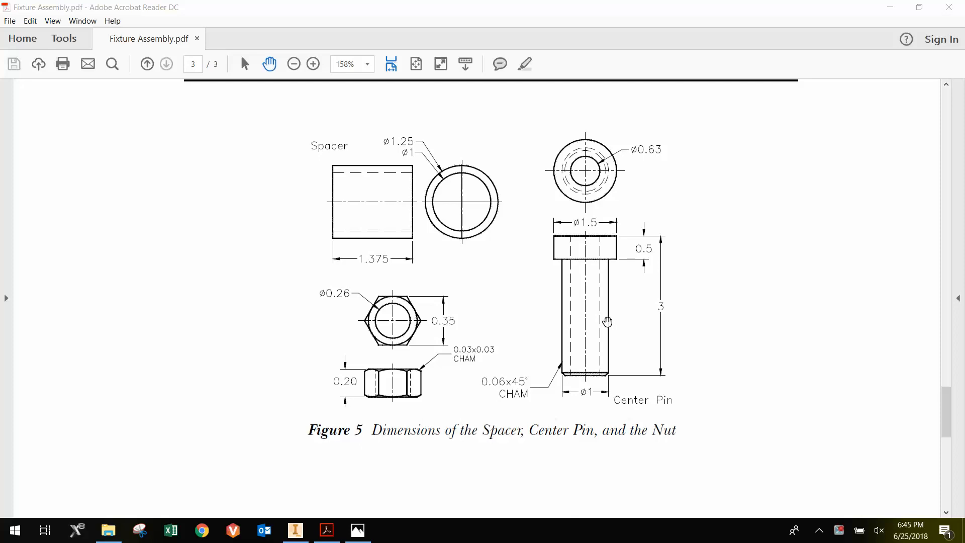
pyautogui.moveTo(565, 380)
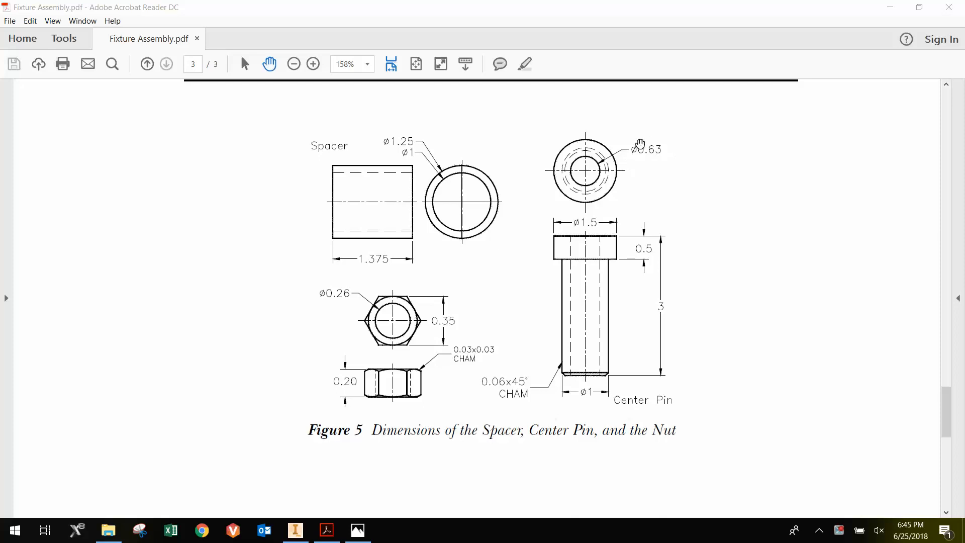
pyautogui.moveTo(605, 236)
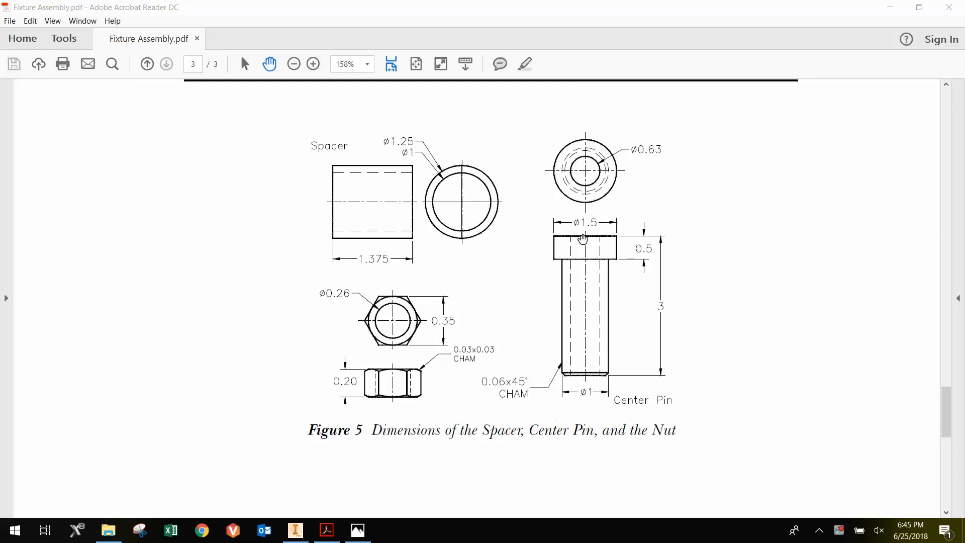
pyautogui.moveTo(567, 245)
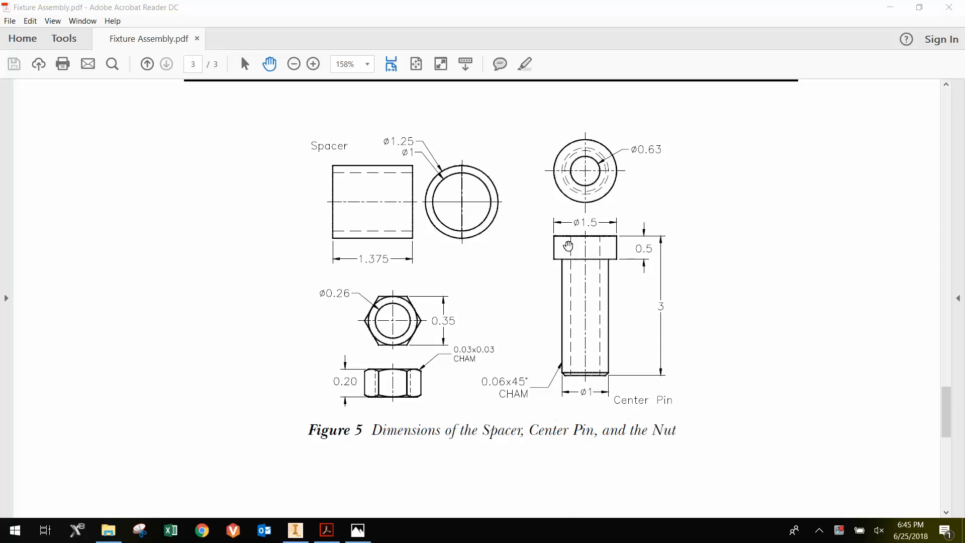
pyautogui.moveTo(594, 178)
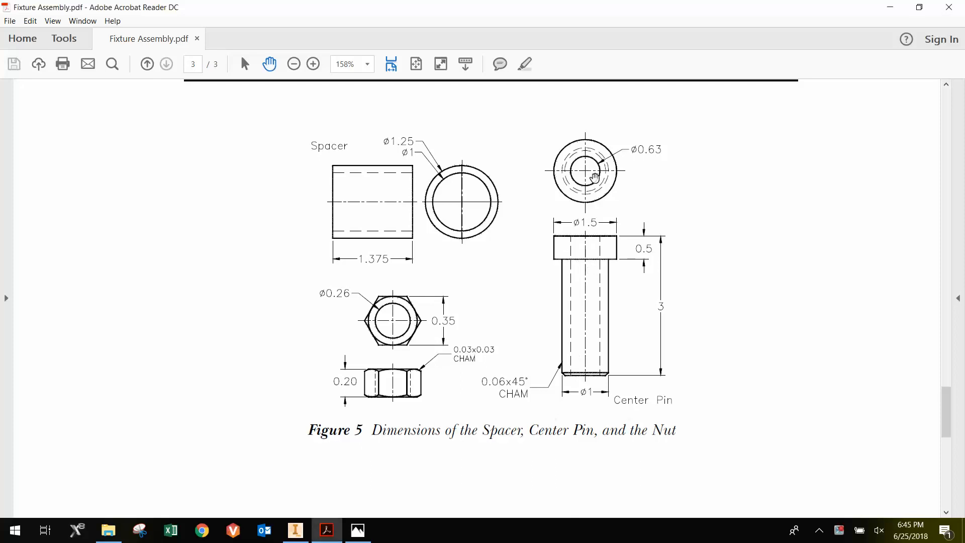
pyautogui.moveTo(564, 223)
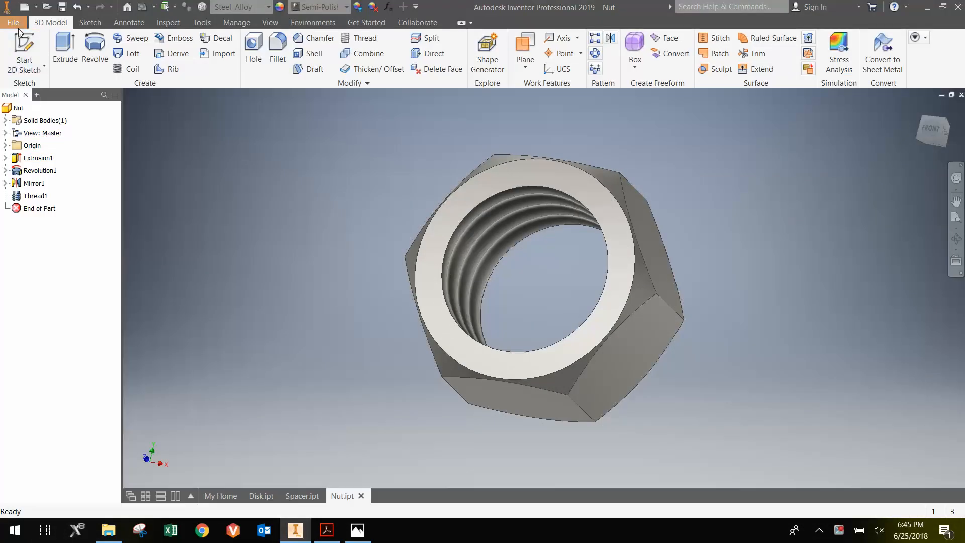
# - Create Part11, a new blank part from the standard part template
pyautogui.click(12, 22)
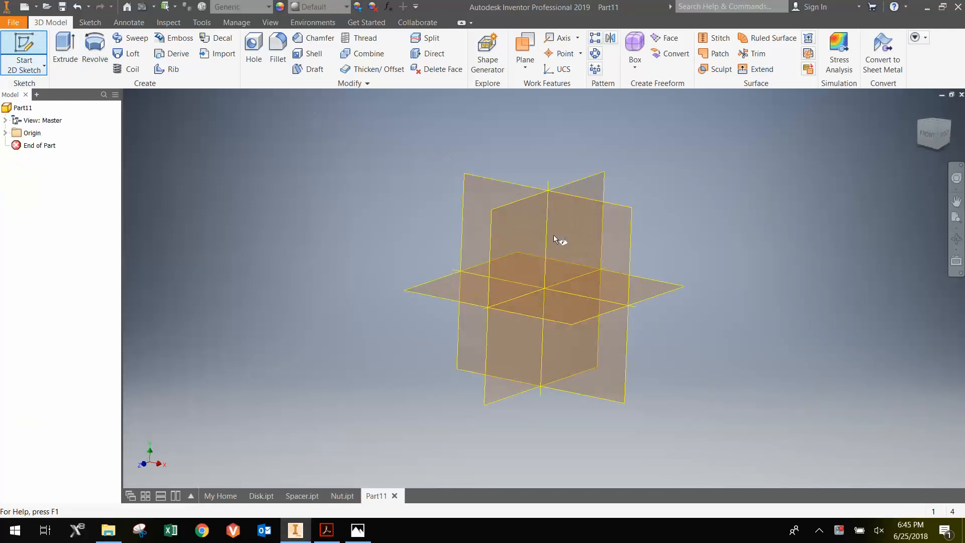
# - Sketch a 1.5 in circle at the origin on the front plane and extrude it 0.5 in
pyautogui.click(24, 60)
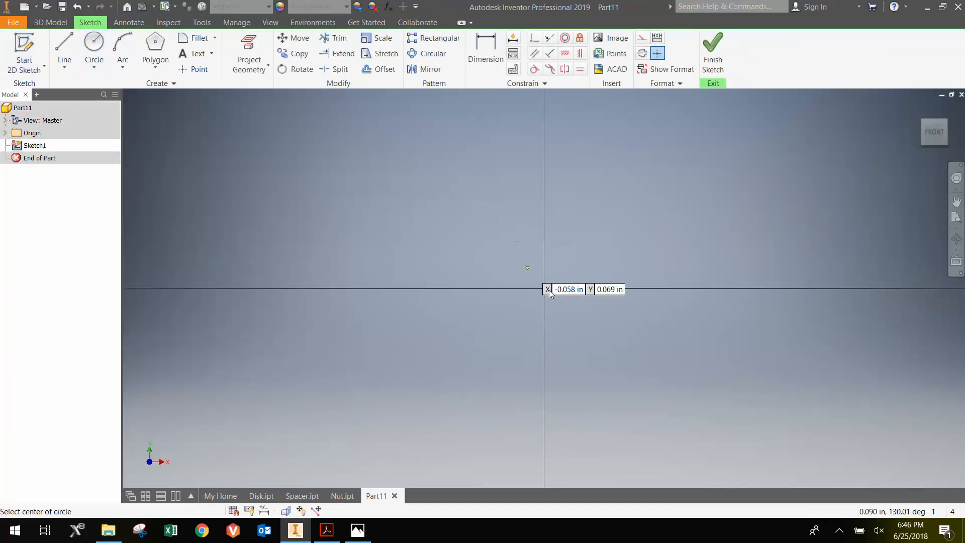
pyautogui.click(543, 287)
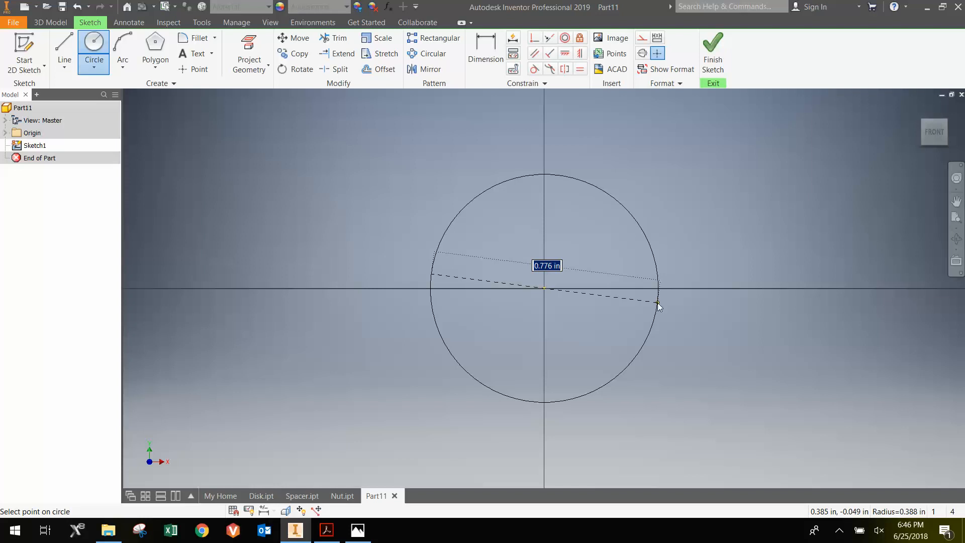
pyautogui.click(658, 306)
pyautogui.write('.5')
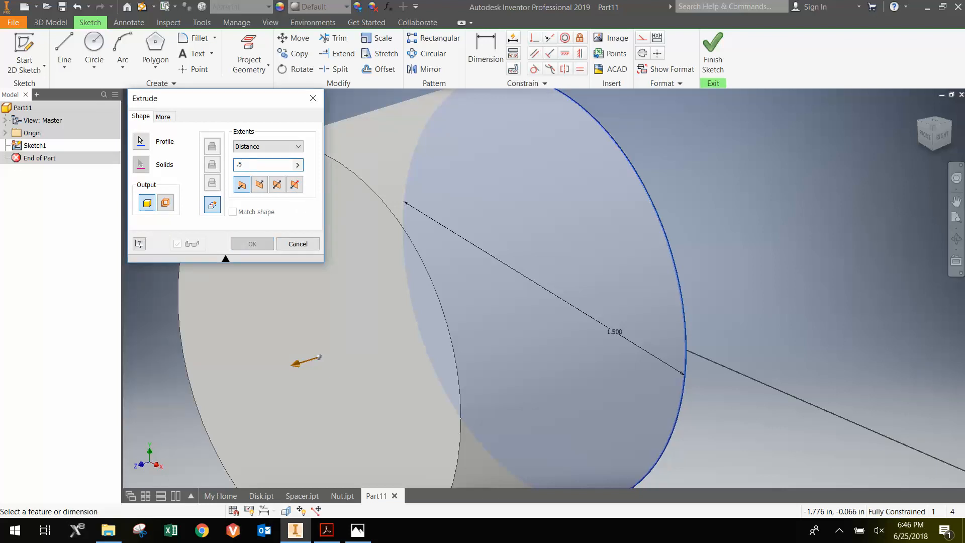
pyautogui.click(251, 244)
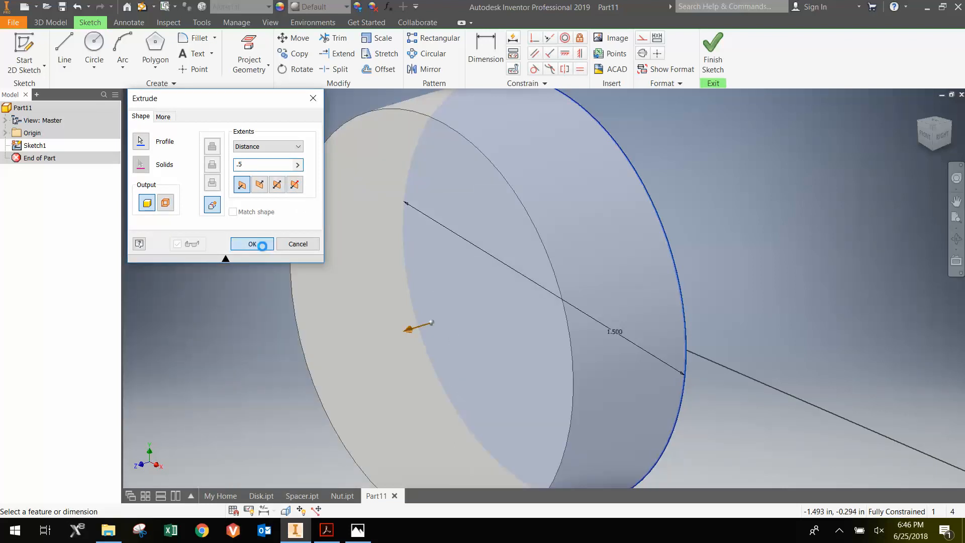
pyautogui.click(251, 244)
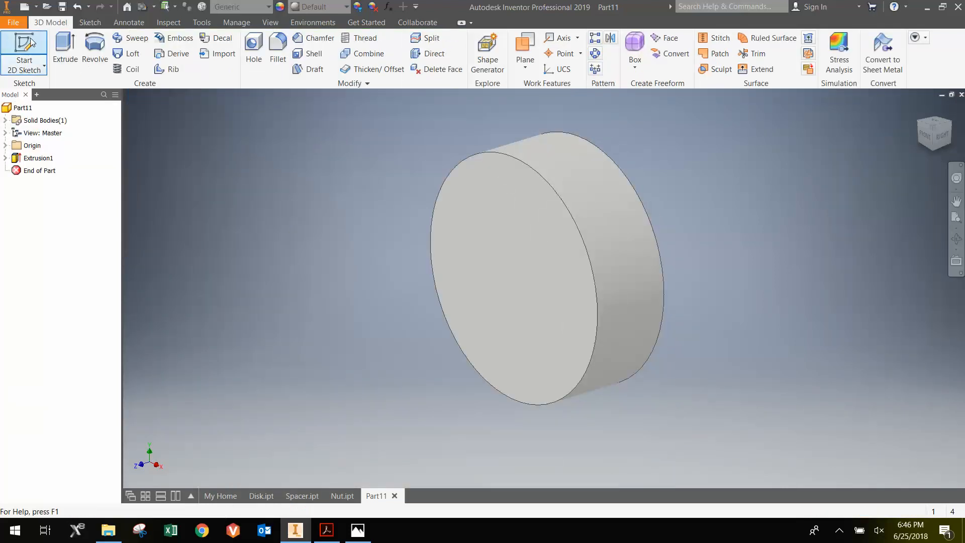
# - Sketch a 1.000 in circle on the head face and extrude it 2 in
pyautogui.click(24, 53)
pyautogui.write('2.')
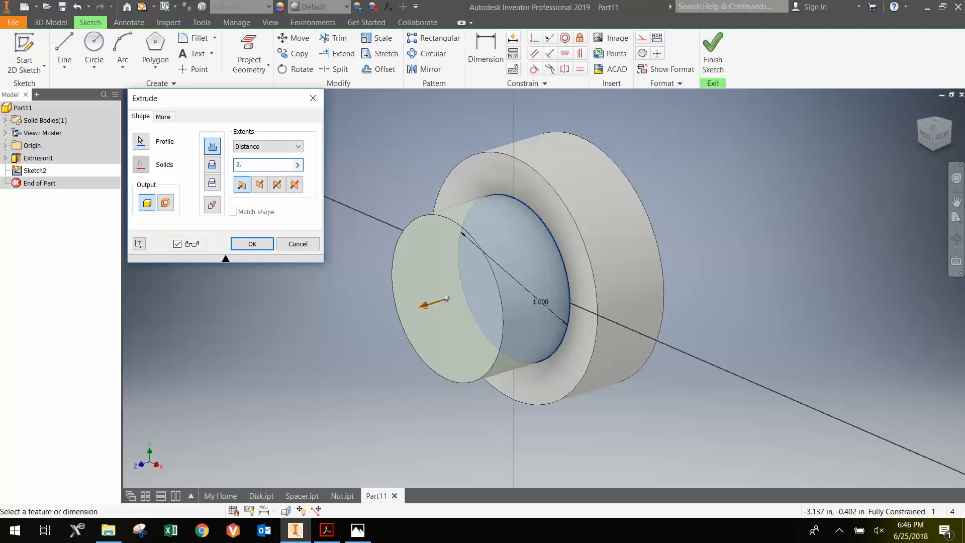
pyautogui.click(251, 244)
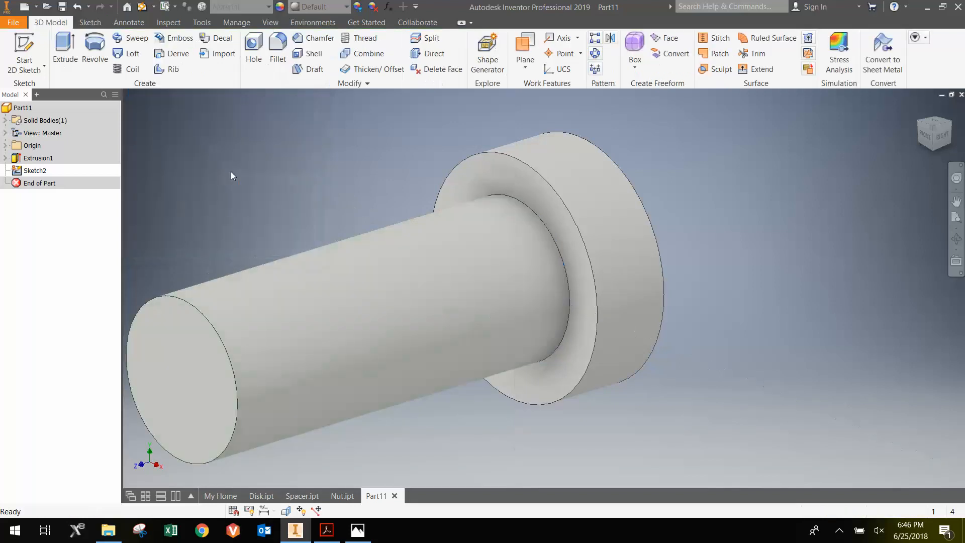
# - Chamfer the shaft's free end edge with a 0.06 in distance
pyautogui.click(94, 50)
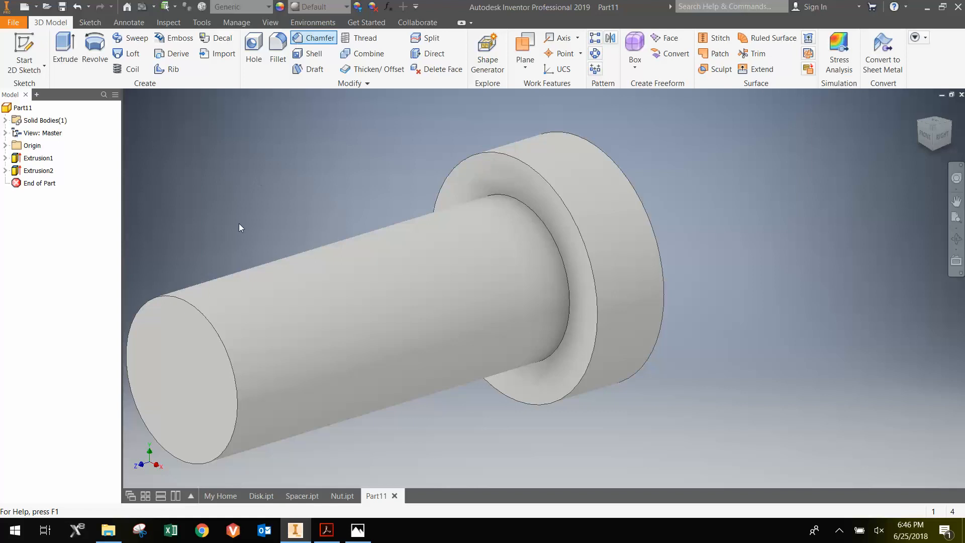
pyautogui.click(313, 38)
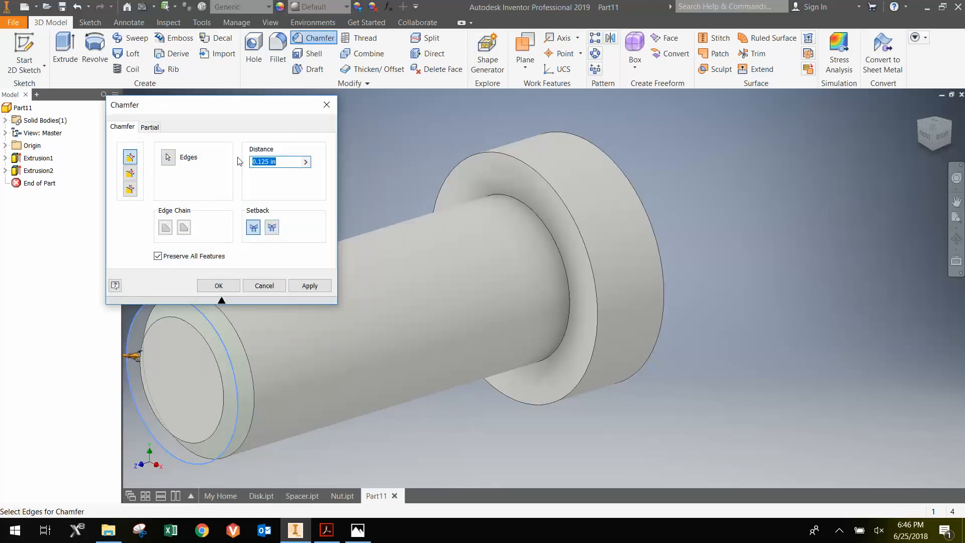
pyautogui.write('.06')
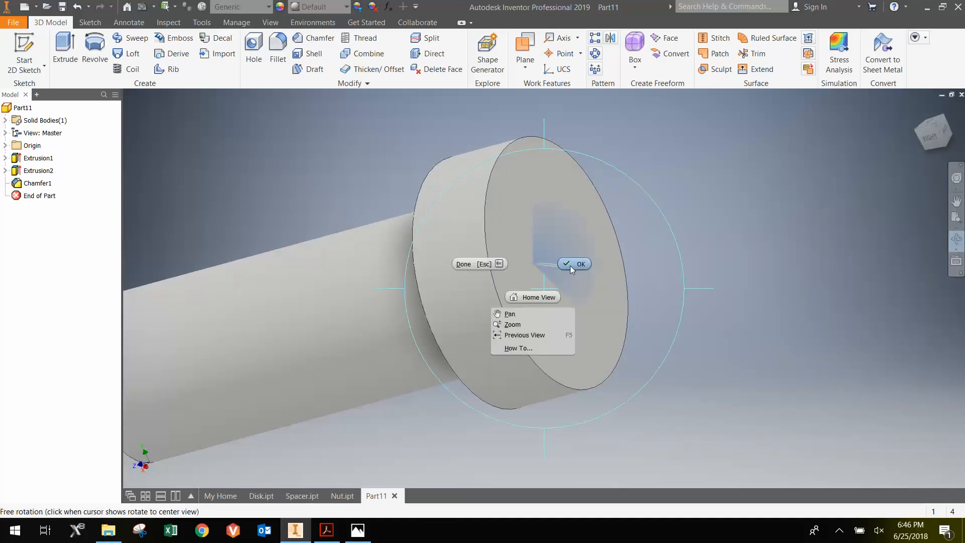
# - Place a single sketch point at the centre of the head's back face
pyautogui.click(573, 263)
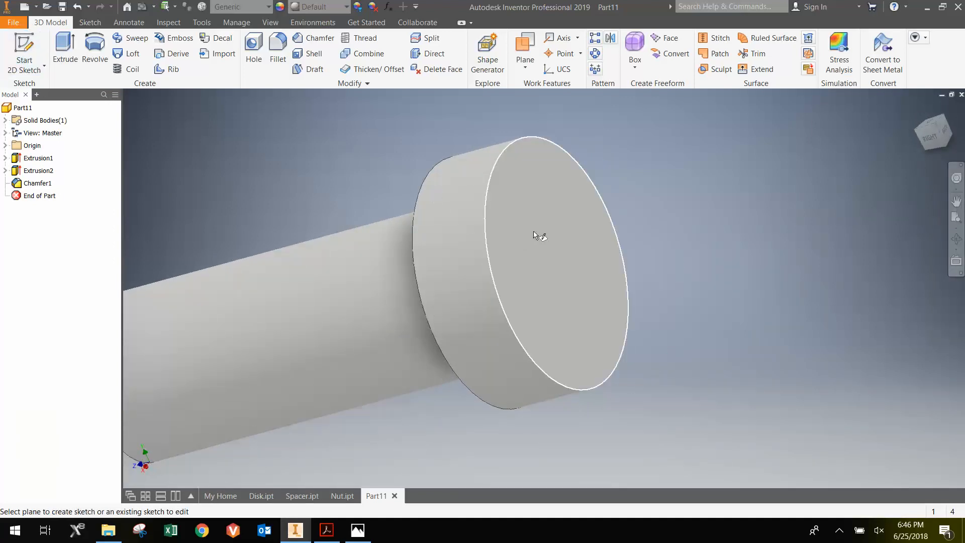
pyautogui.click(539, 236)
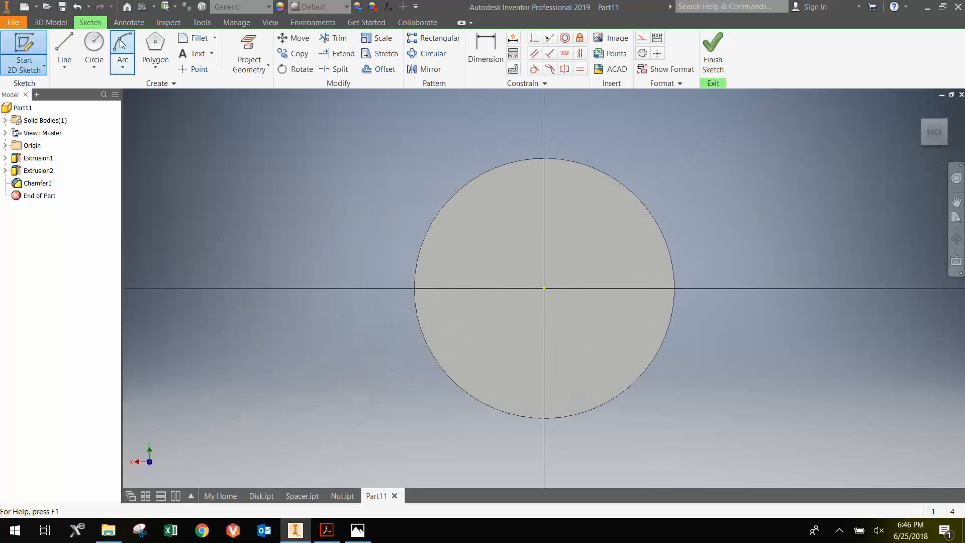
pyautogui.click(93, 44)
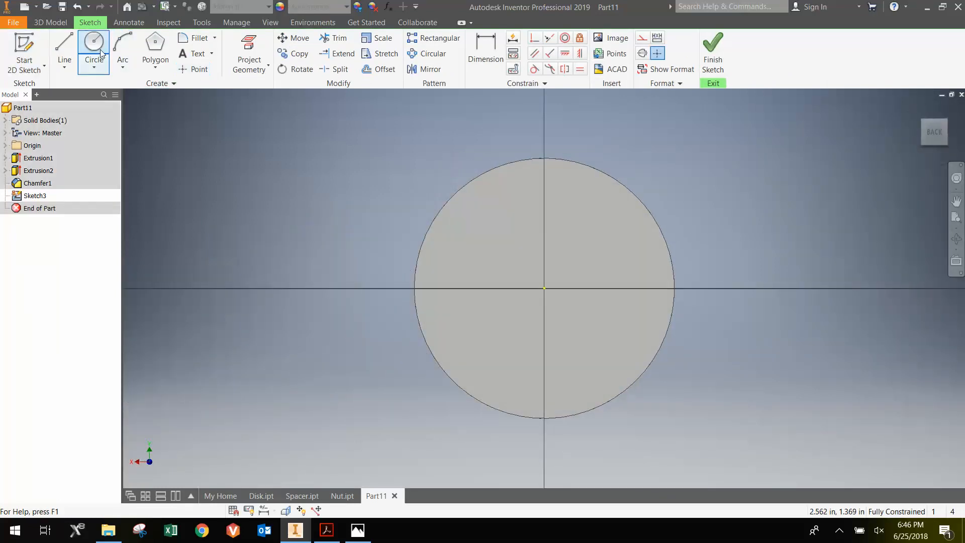
pyautogui.moveTo(93, 41)
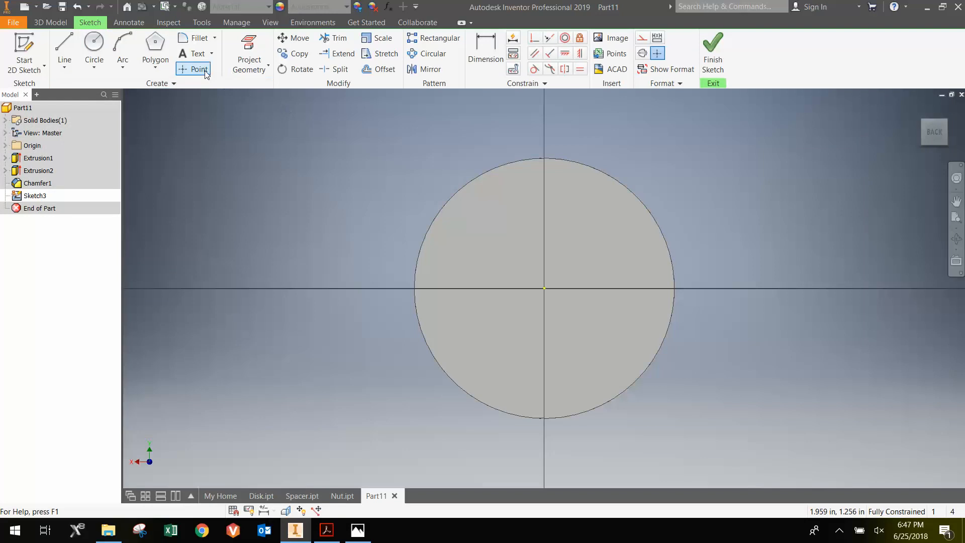
pyautogui.click(199, 68)
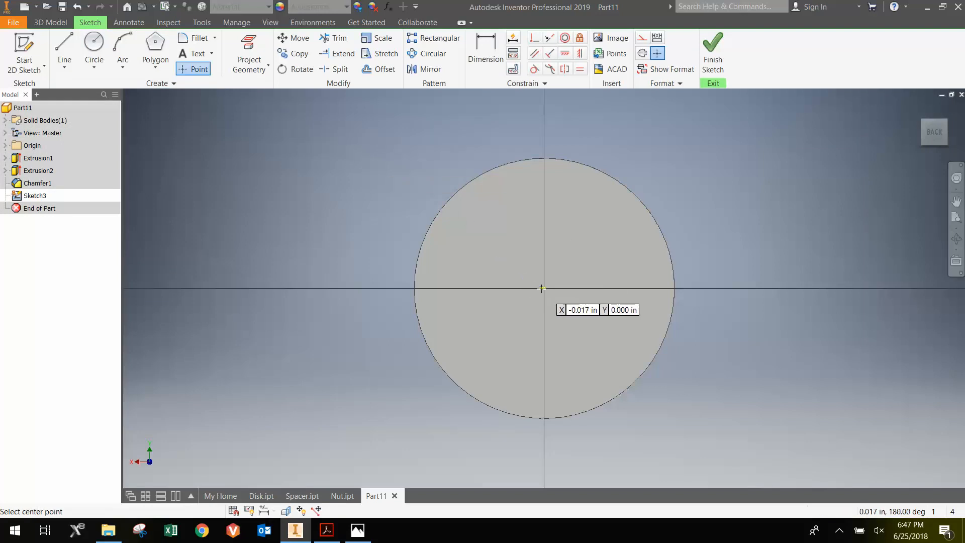
pyautogui.click(543, 289)
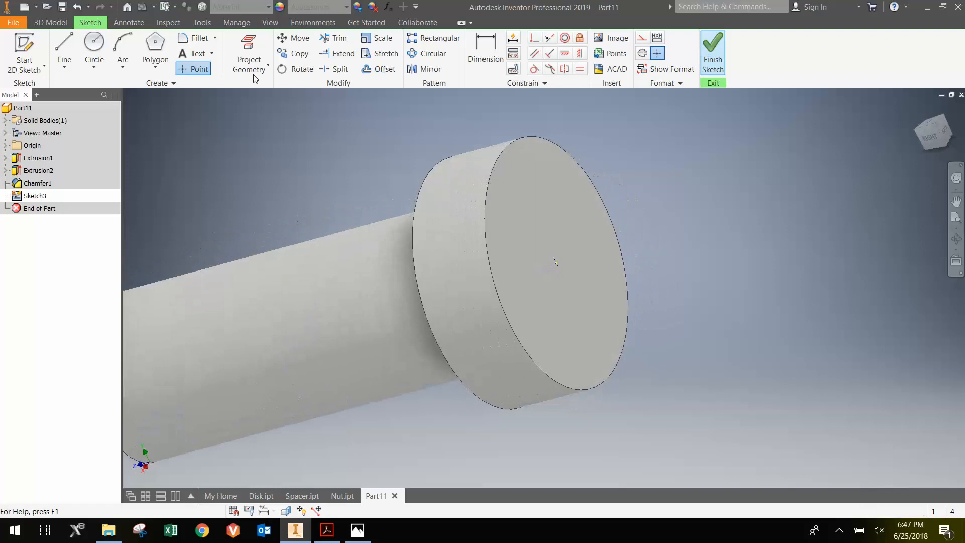
# - Define a Through All hole of 0.63 in diameter at the sketch point
pyautogui.click(712, 52)
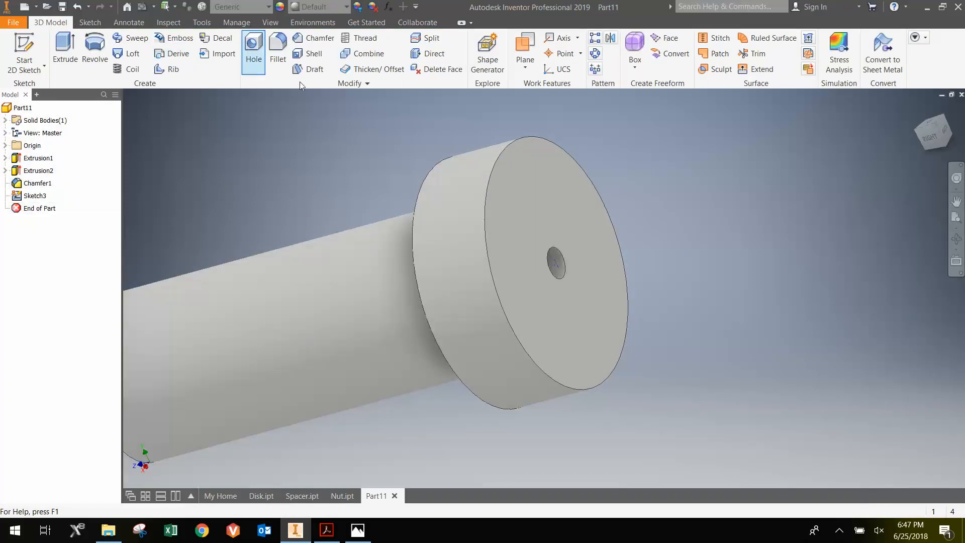
pyautogui.click(253, 47)
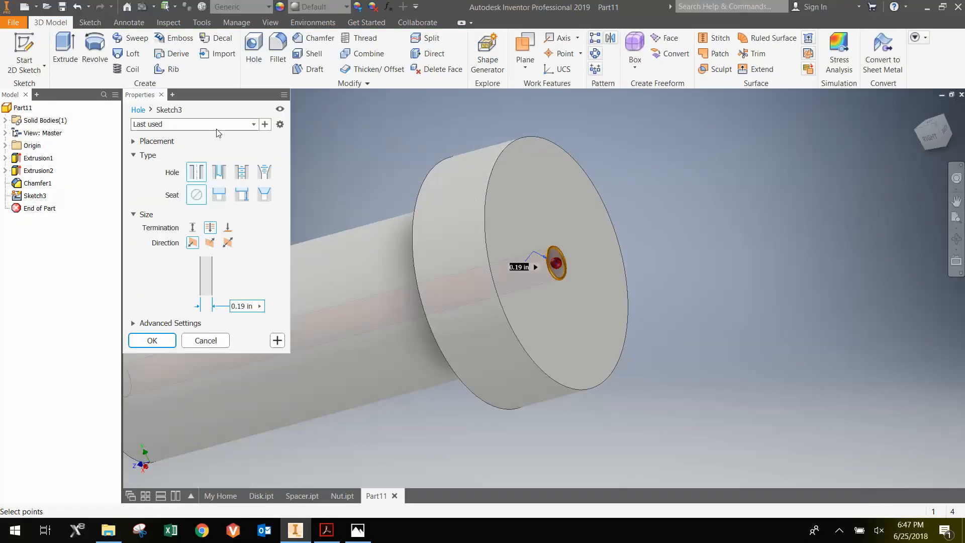
pyautogui.moveTo(246, 305)
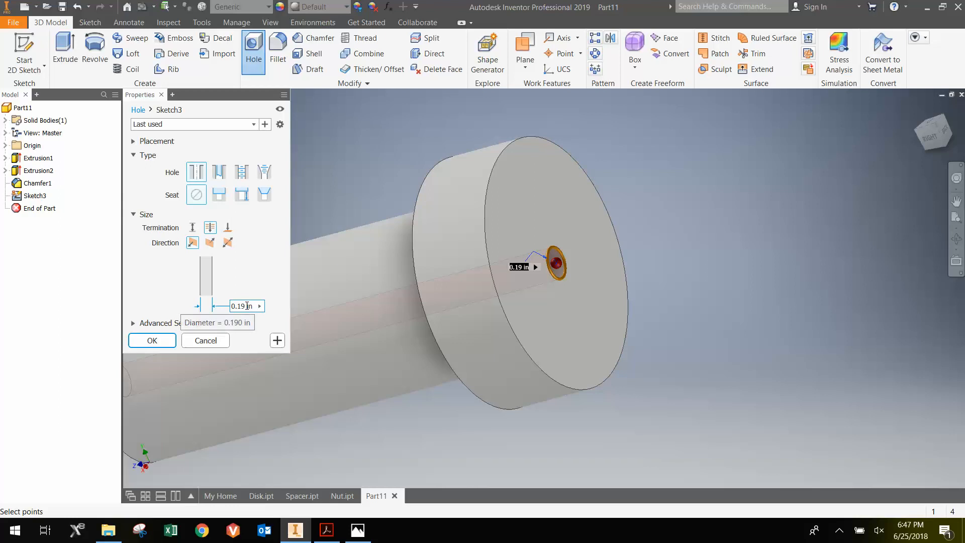
pyautogui.click(245, 306)
pyautogui.write('.63')
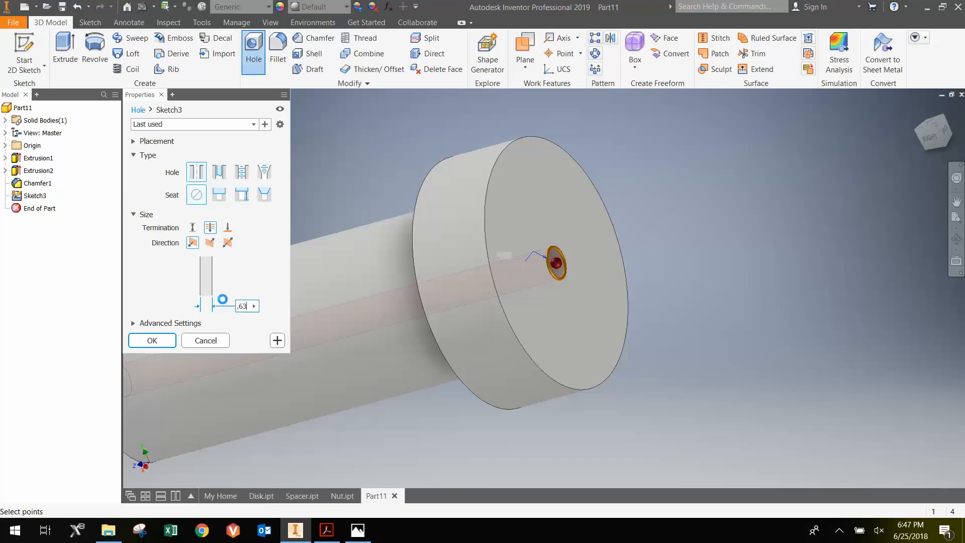
pyautogui.click(210, 228)
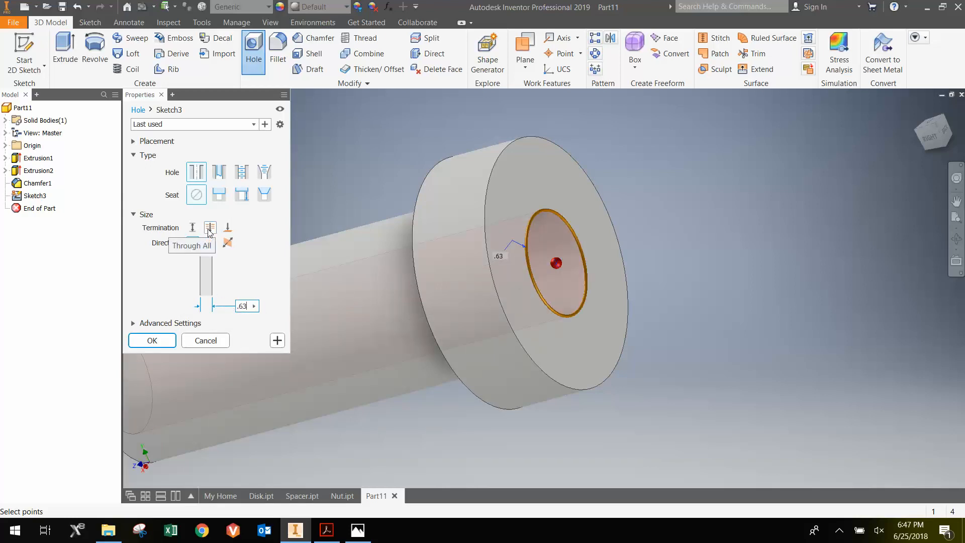